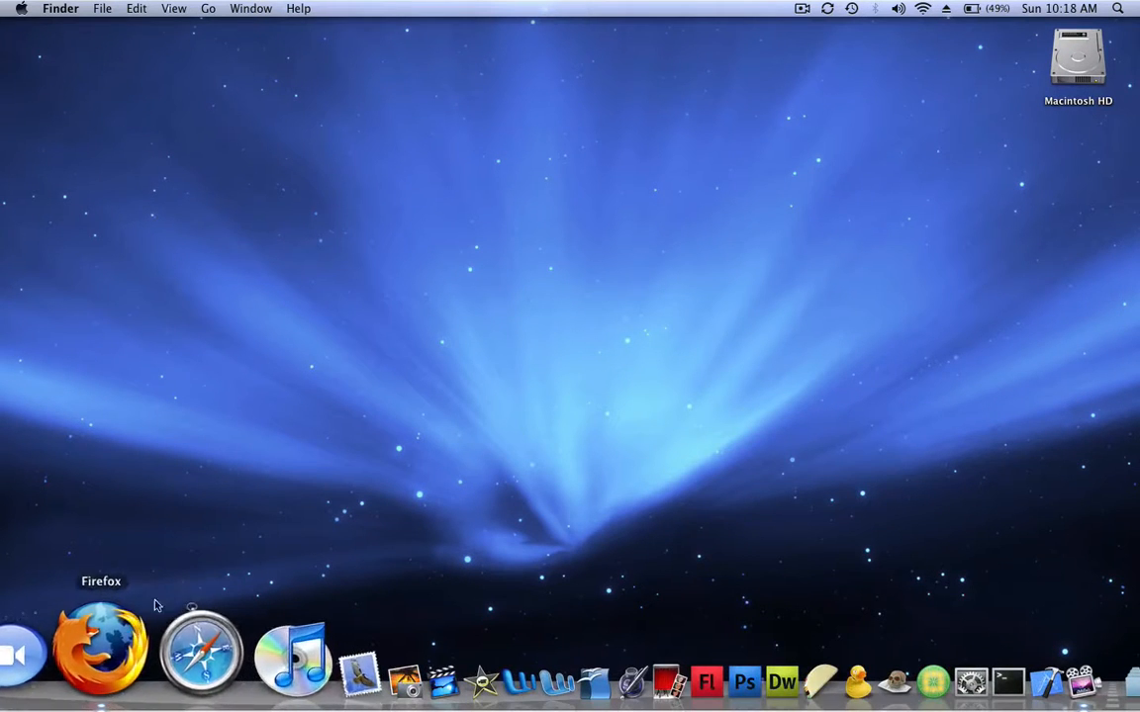
Launch the web browser and enter 'ishowu'
click(99, 653)
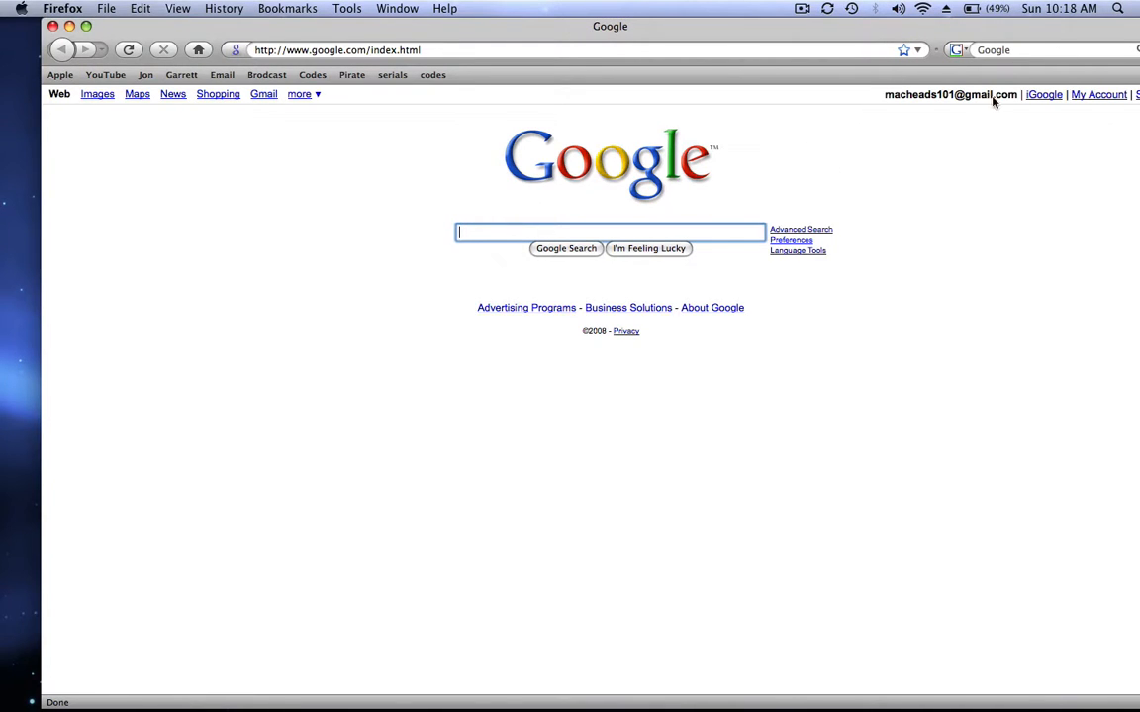
text(ishowu)
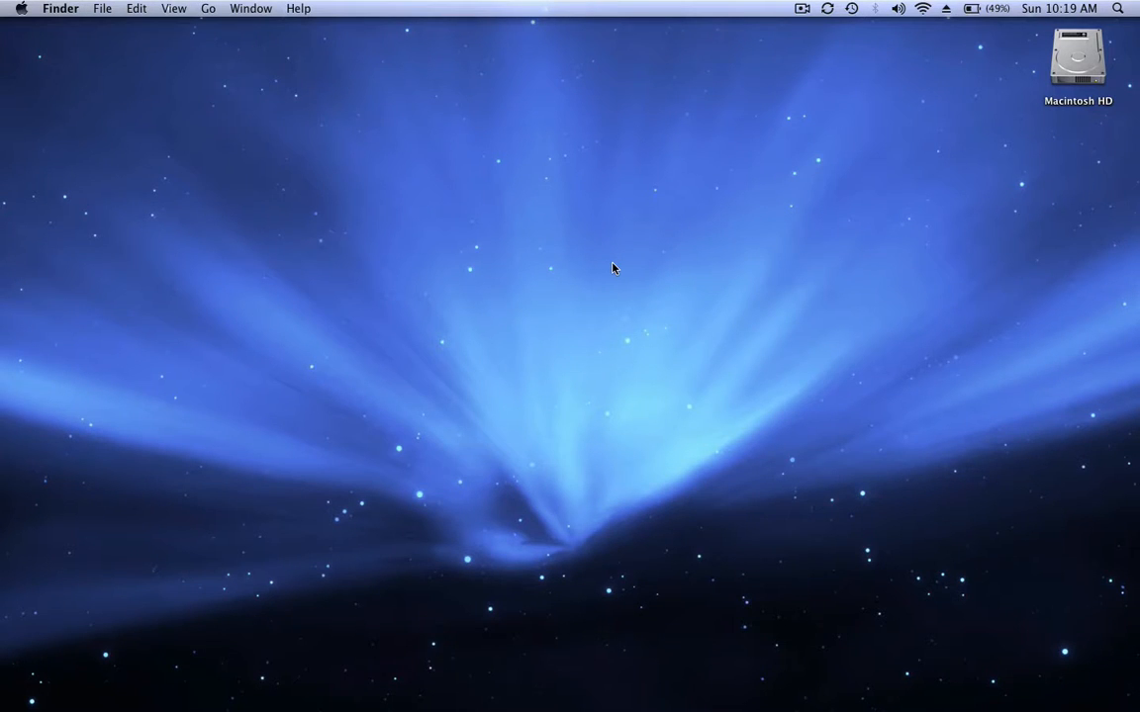
mouse_move(601, 615)
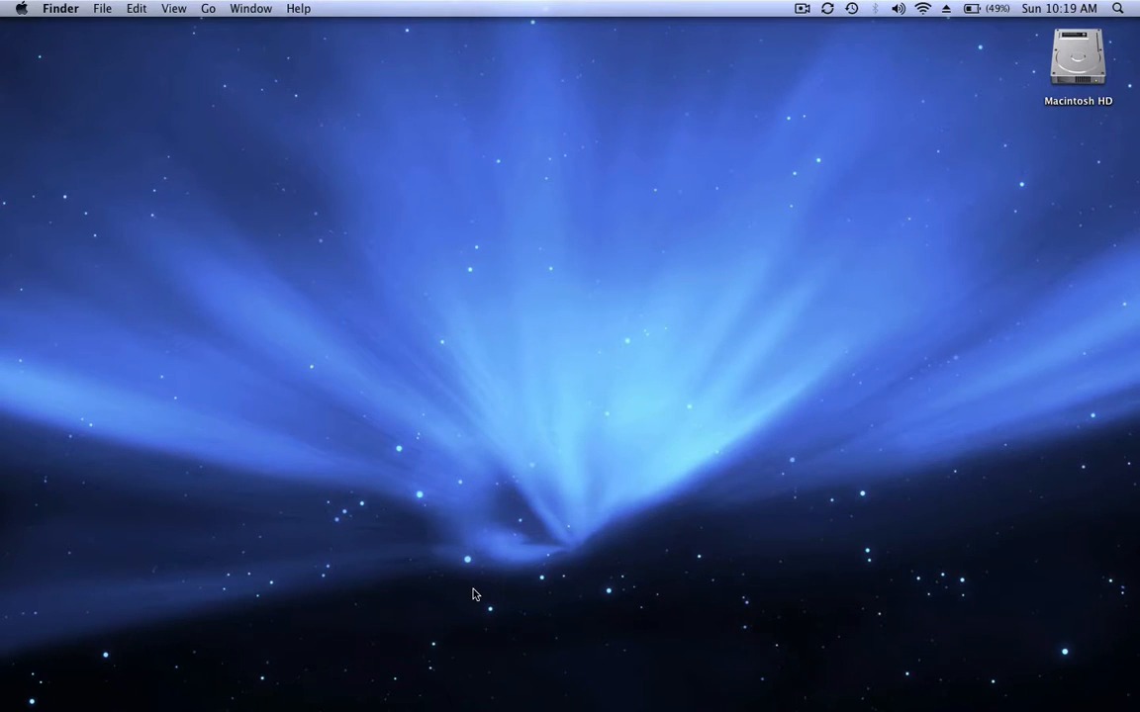
mouse_move(512, 348)
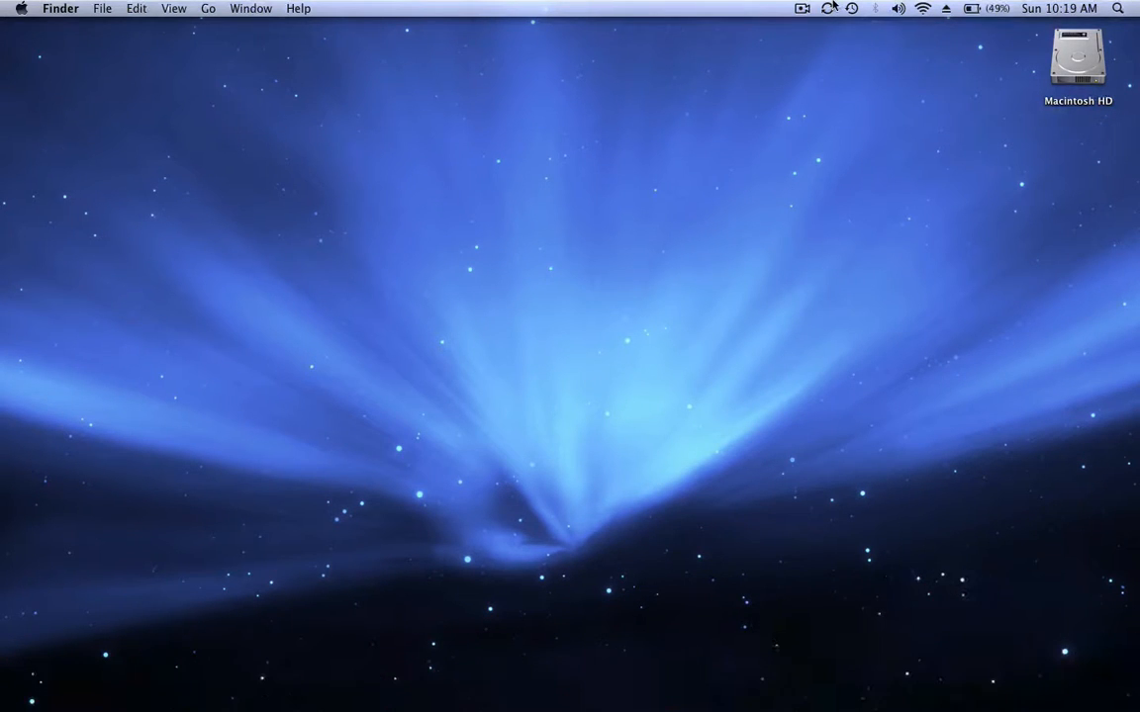
mouse_move(419, 236)
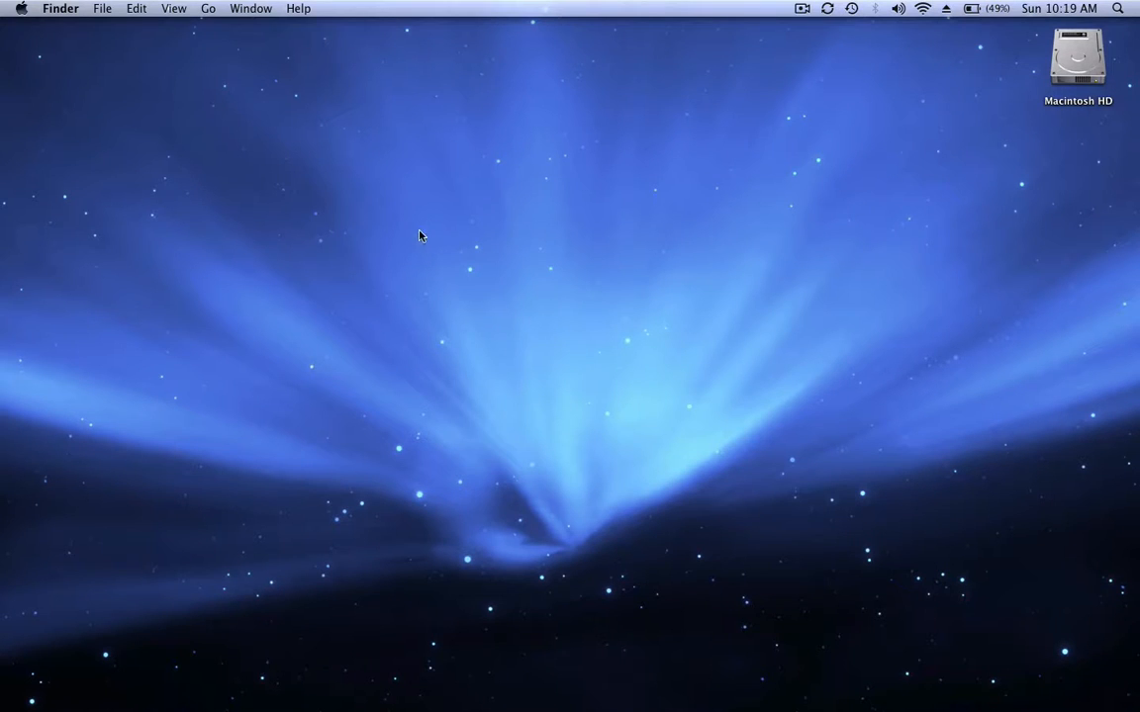
Switch via the application switcher to Finder showing the home folder
drag(420, 235, 712, 475)
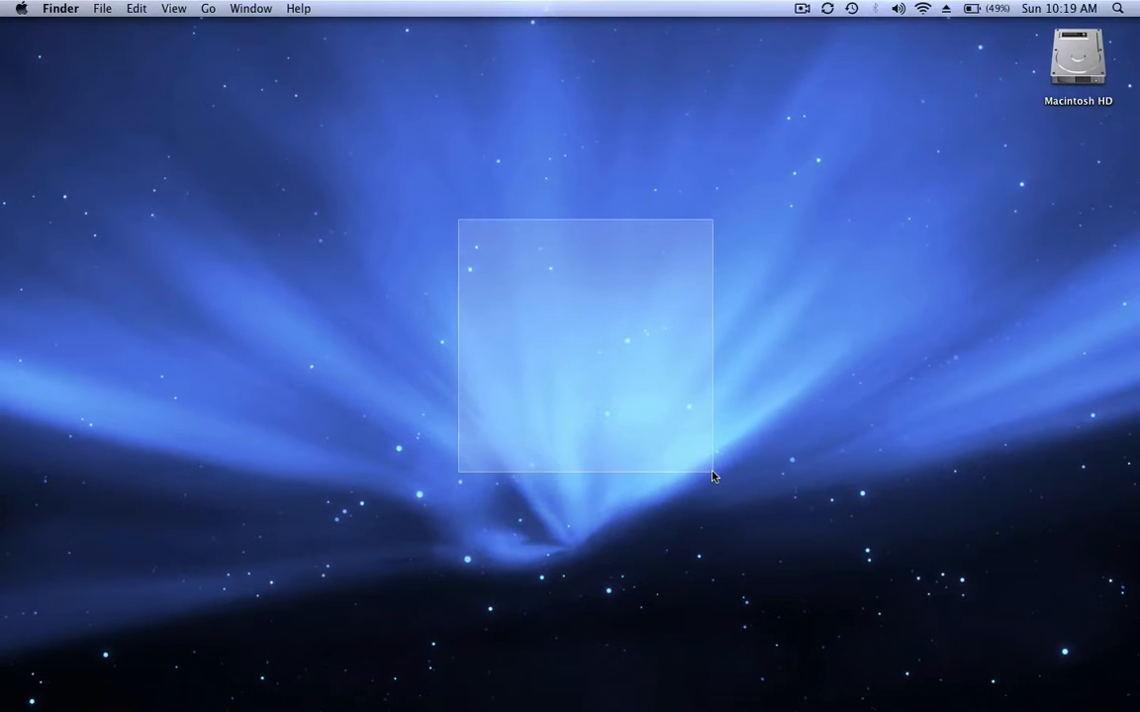
drag(712, 477, 734, 566)
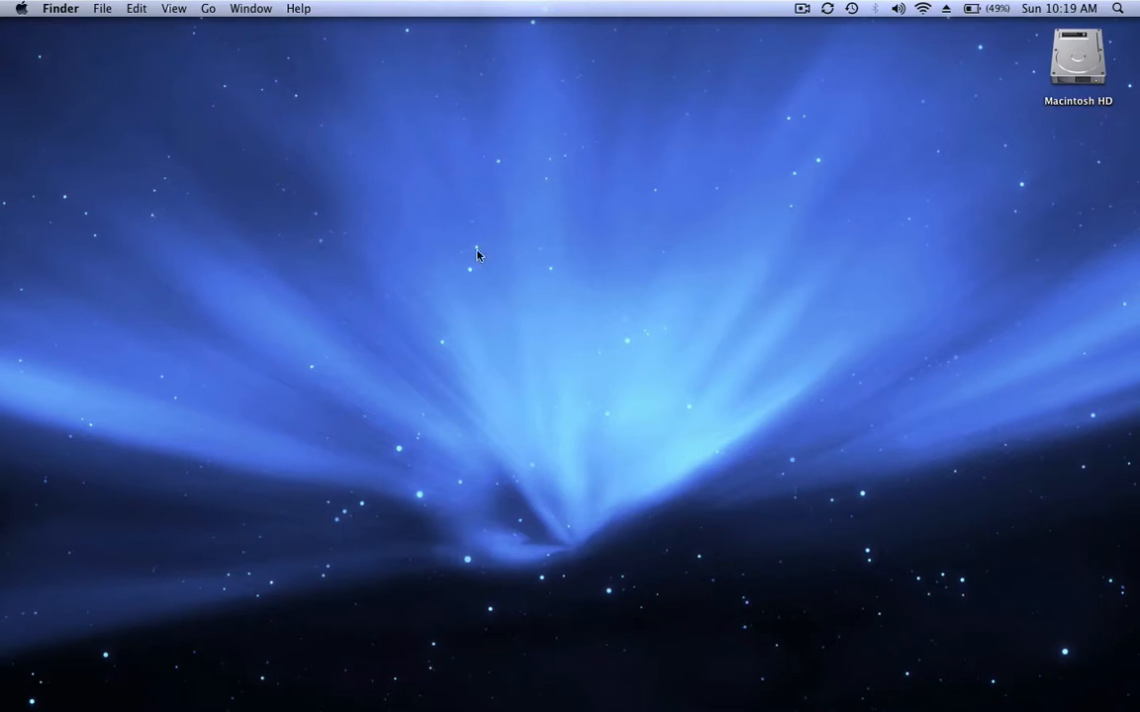
key(Tab)
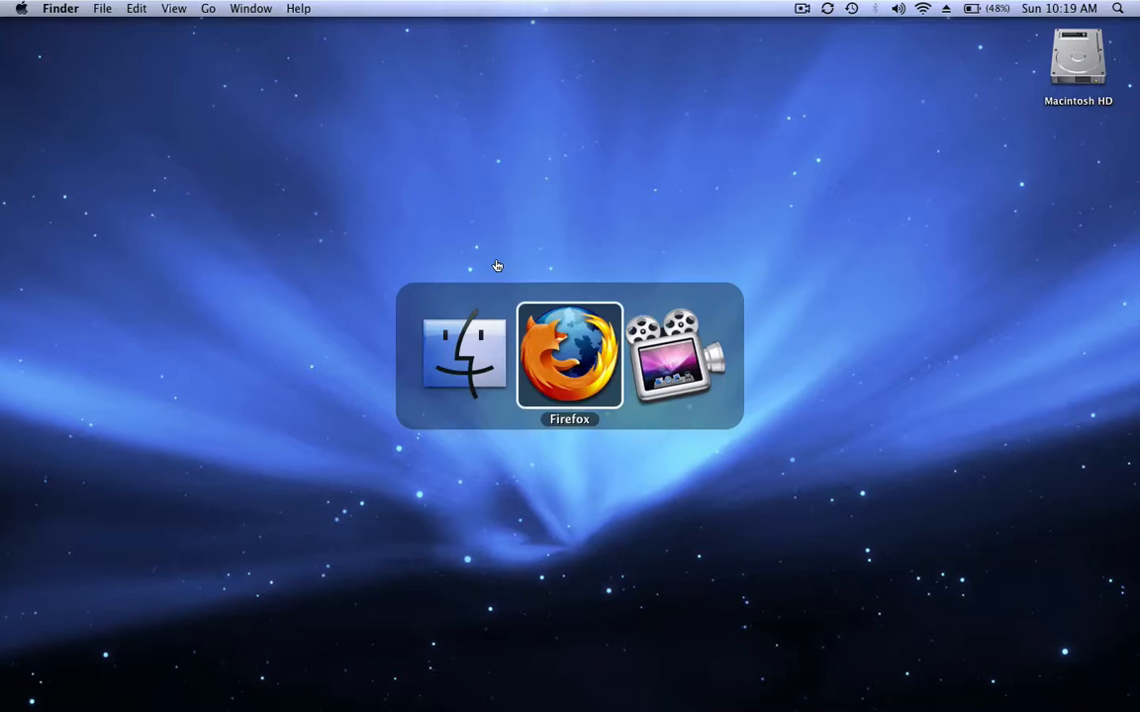
click(463, 354)
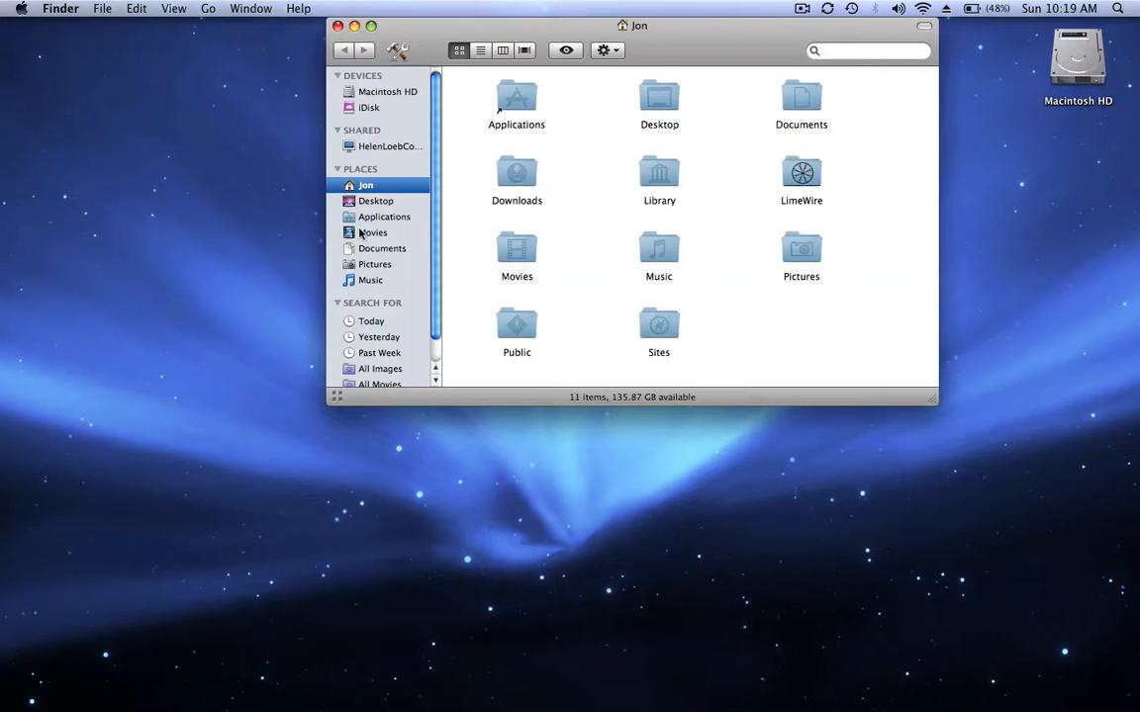
Browse to the Applications folder and start an iShowU screen recording
click(384, 215)
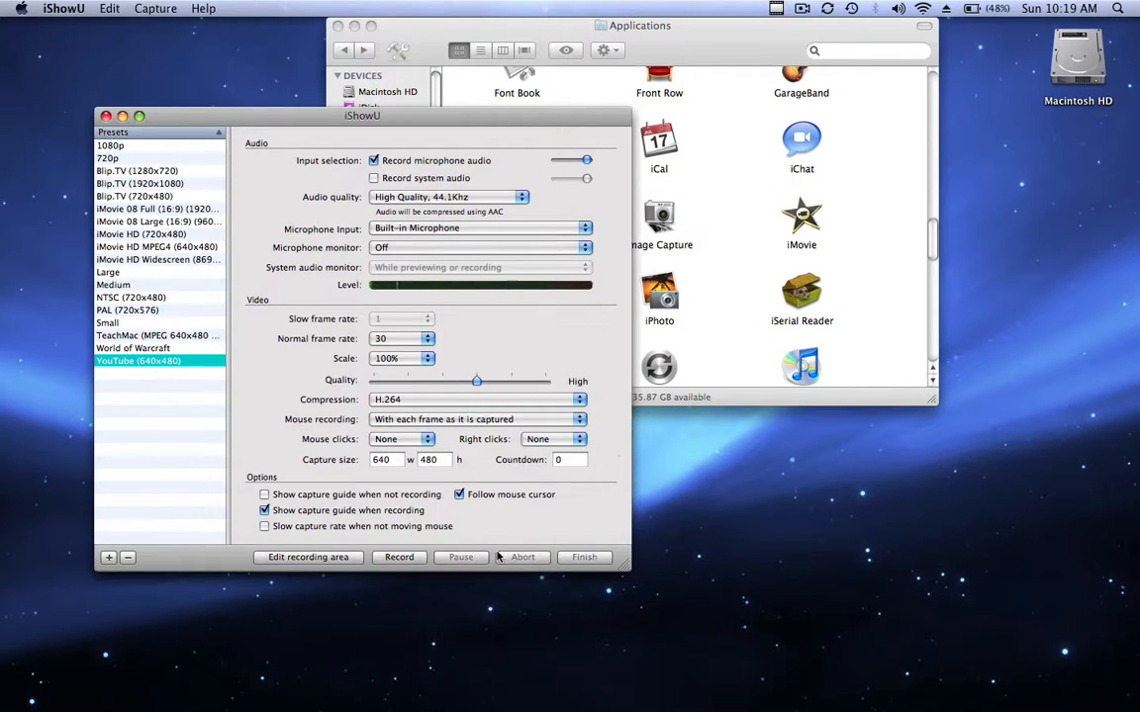
click(399, 558)
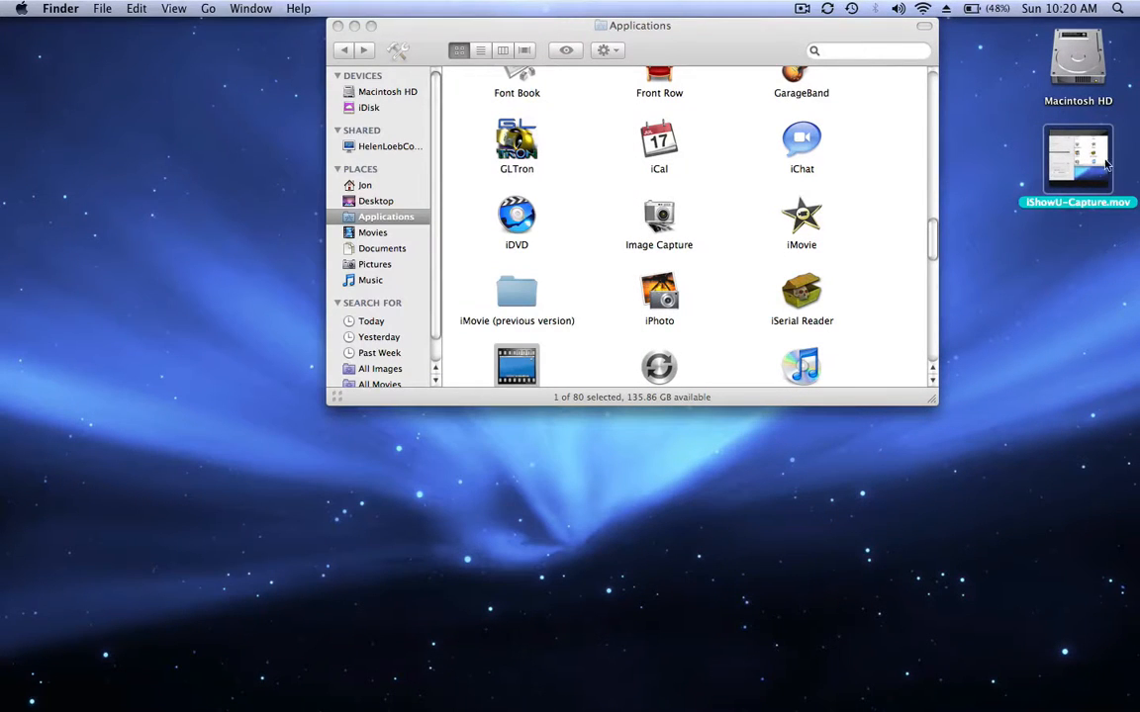
mouse_move(1032, 190)
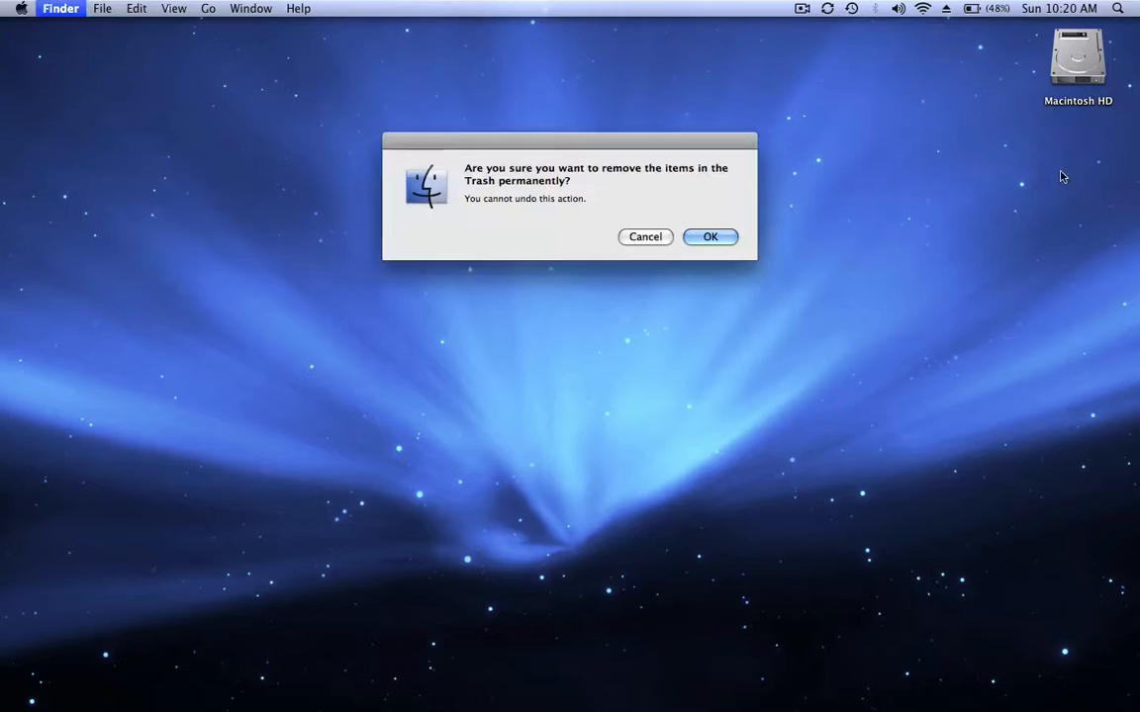
Confirm permanently emptying the Trash
click(711, 237)
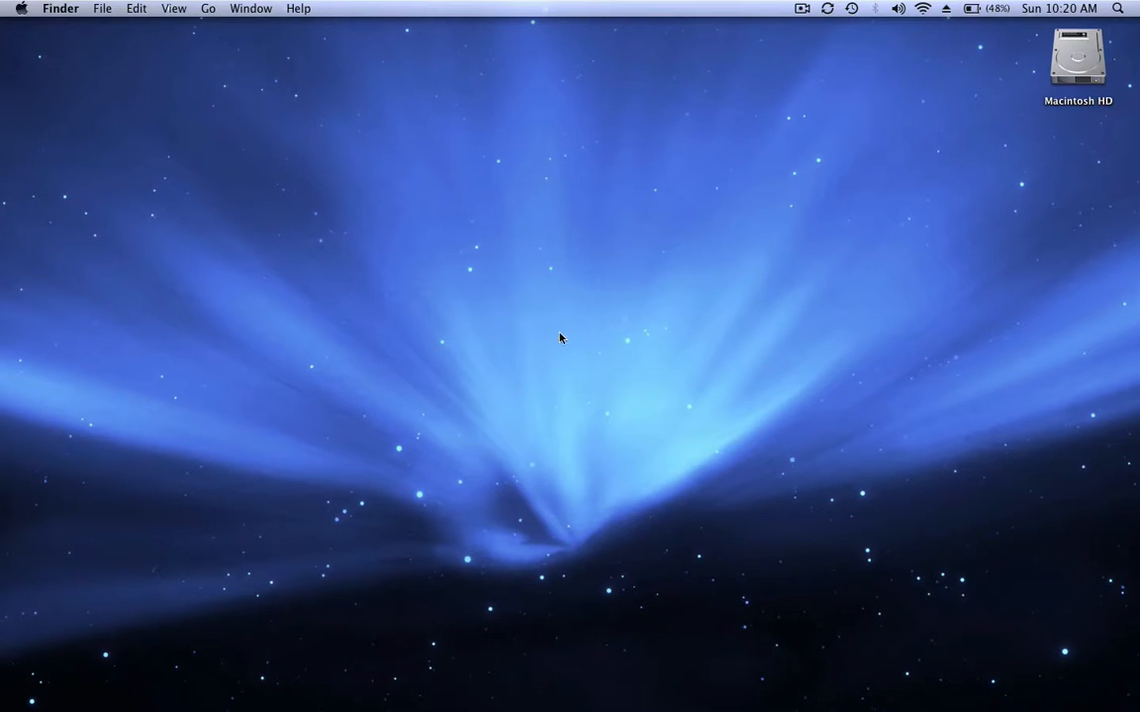
mouse_move(534, 439)
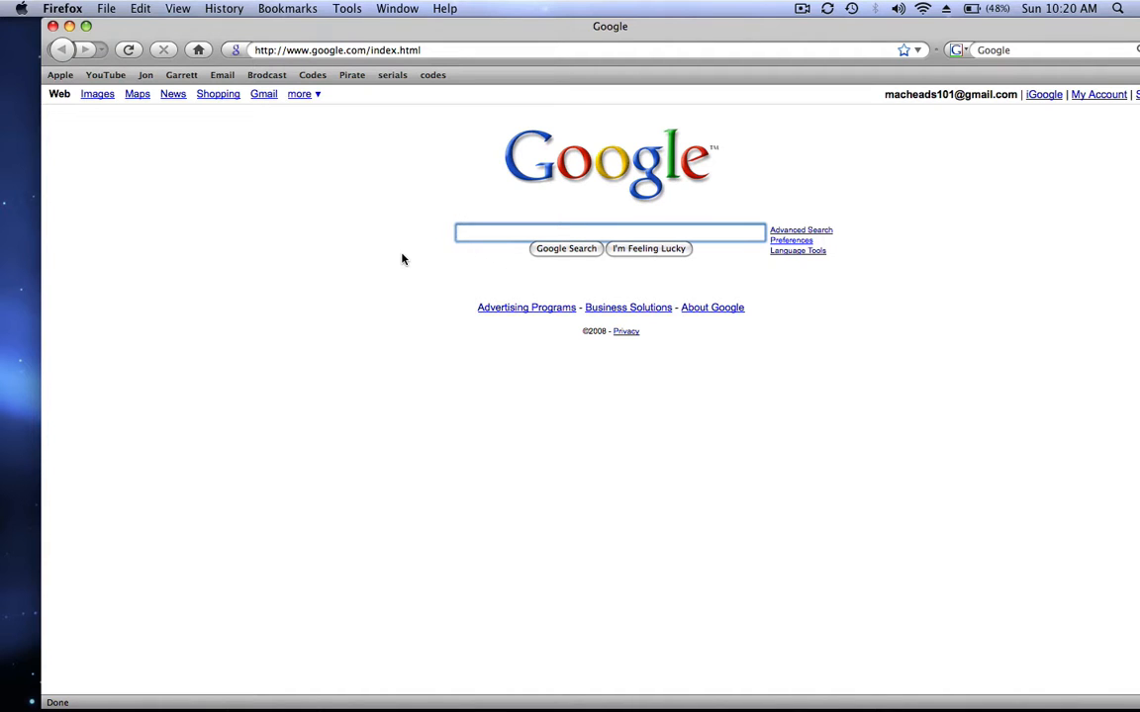
Browse the Applications folder in Finder, then return to the Google page in Firefox
click(18, 273)
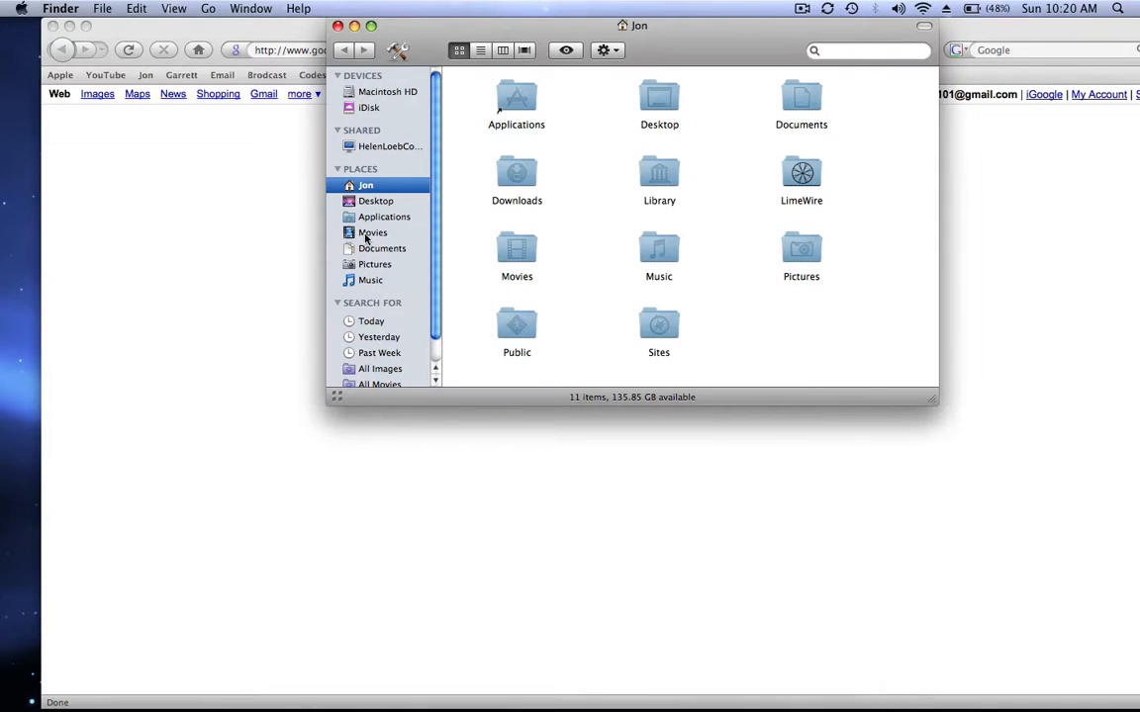
click(384, 216)
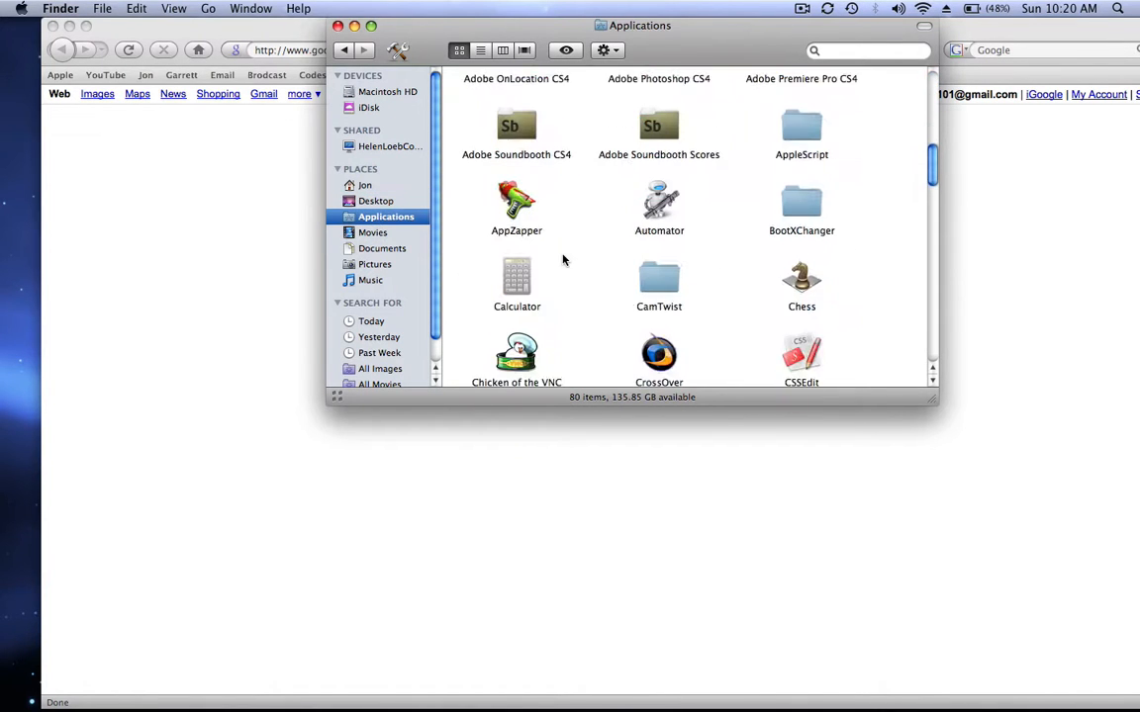
scroll(down, 3)
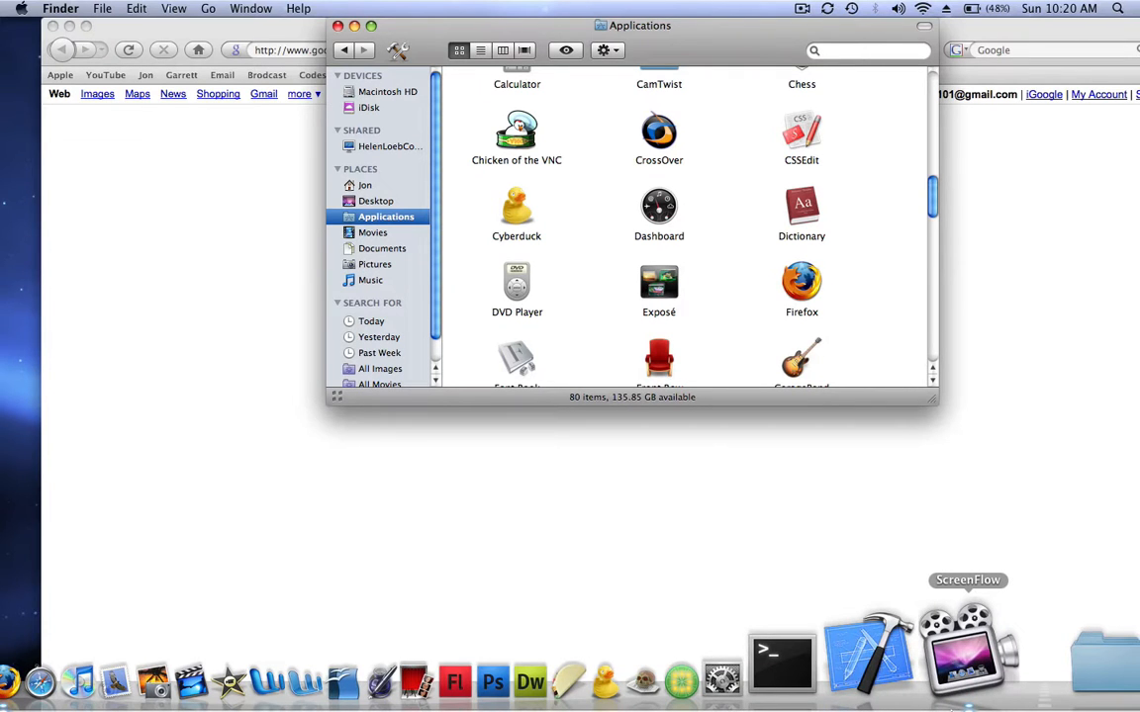
scroll(down, 3)
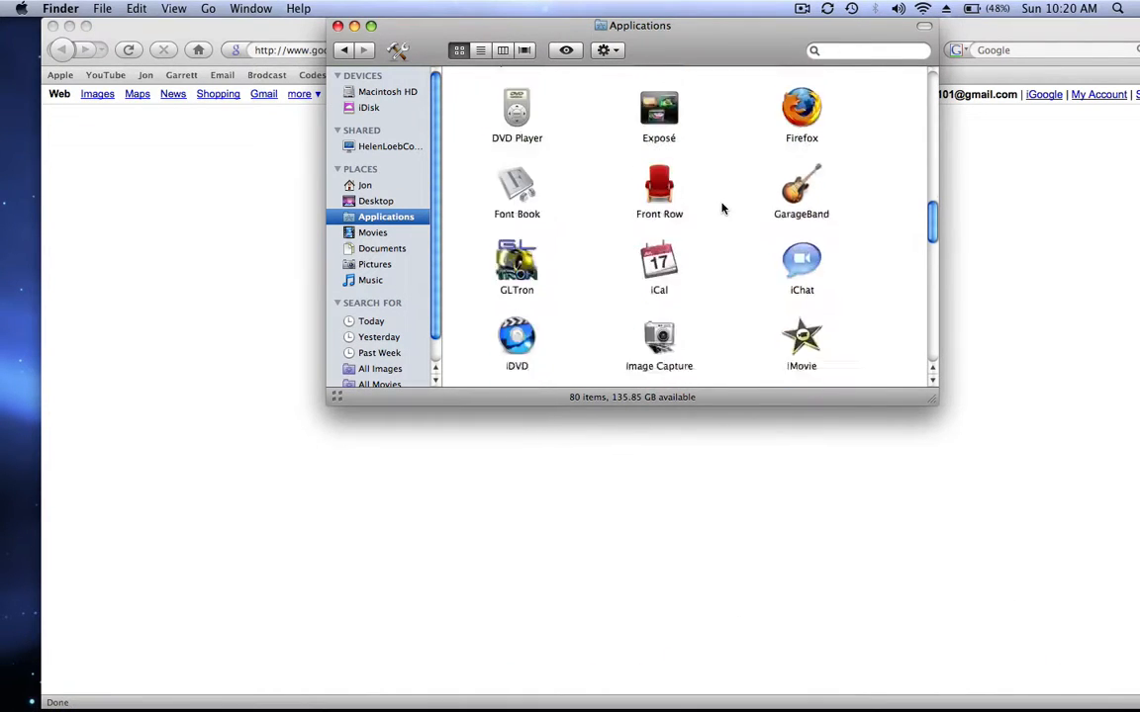
scroll(up, 3)
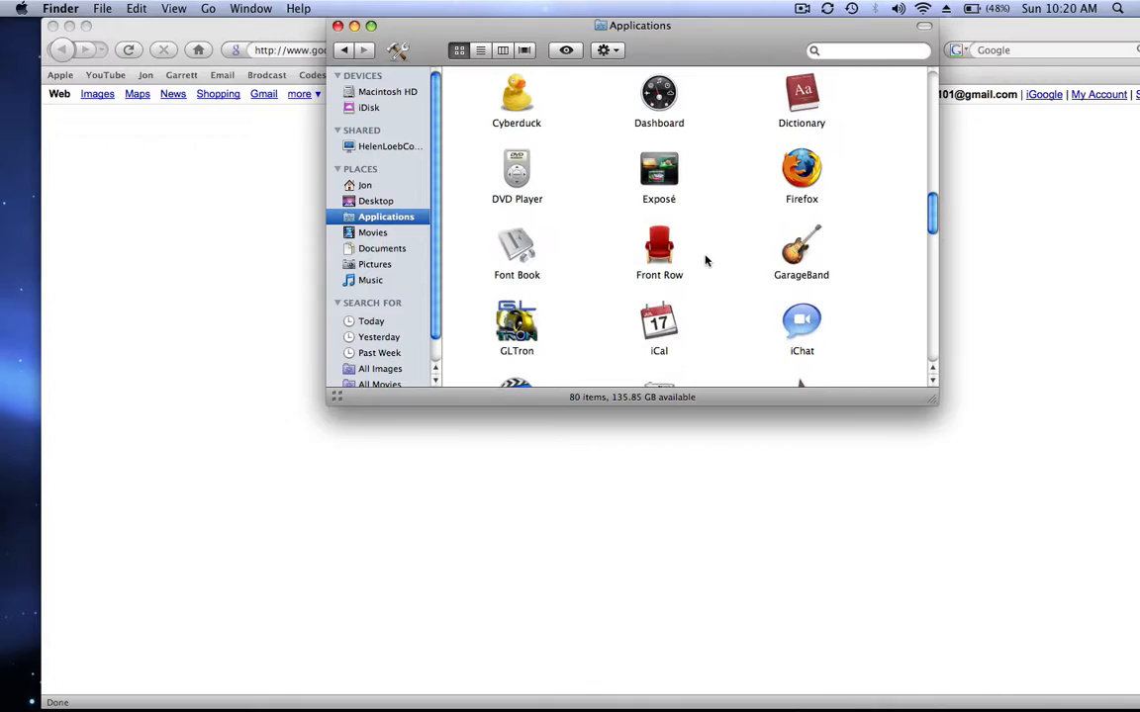
scroll(up, 3)
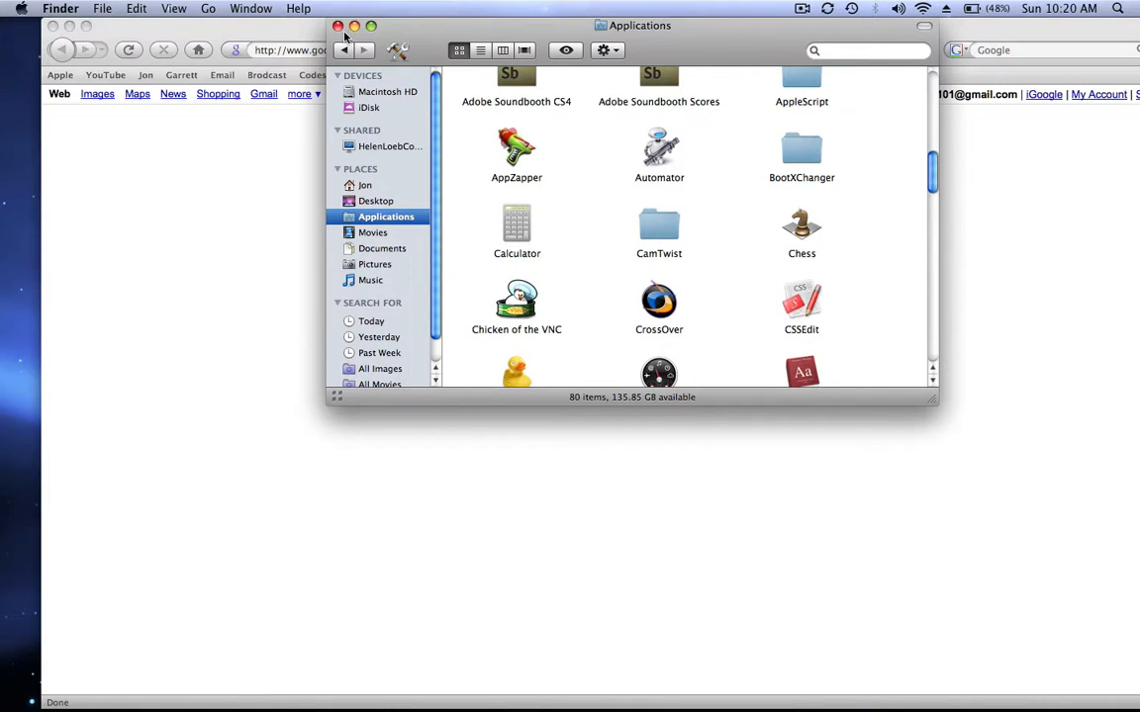
click(338, 25)
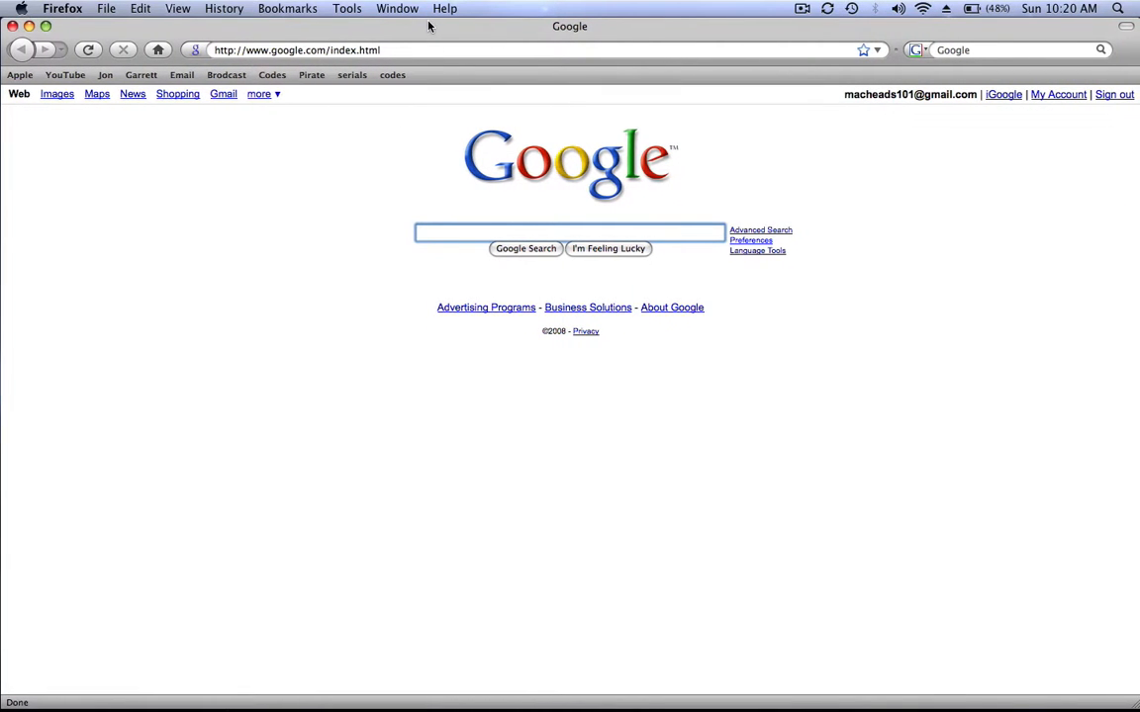
Search Google for 'developer apple' and choose the iPhone Dev Center result
click(570, 231)
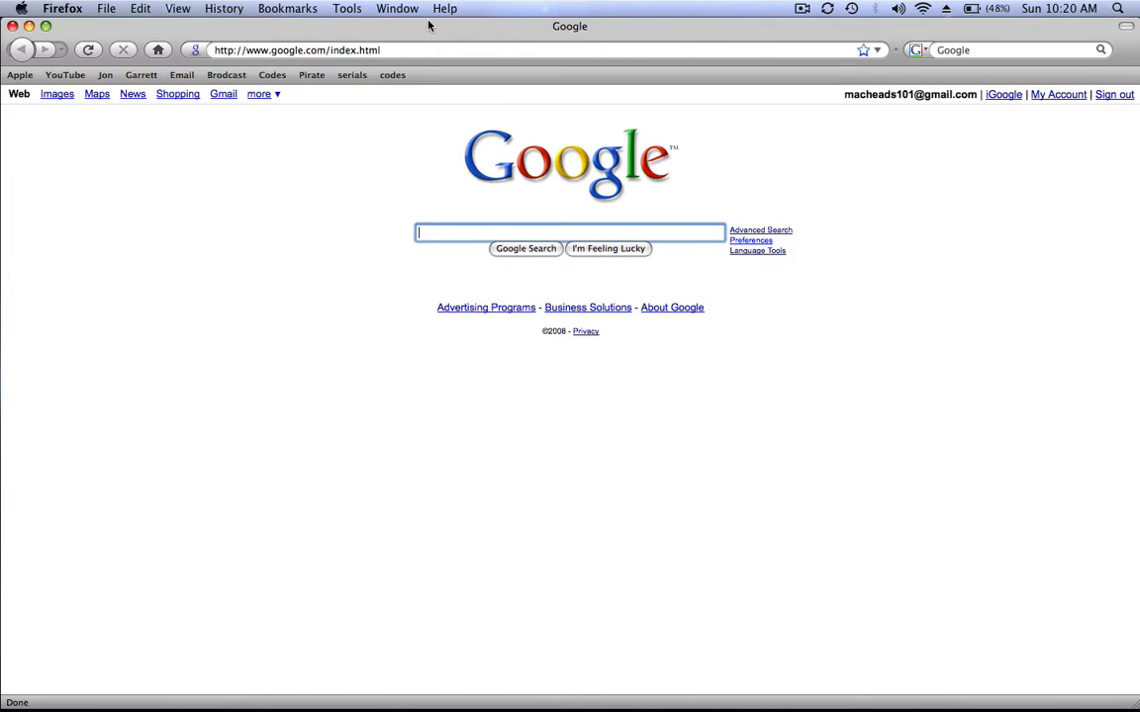
mouse_move(467, 231)
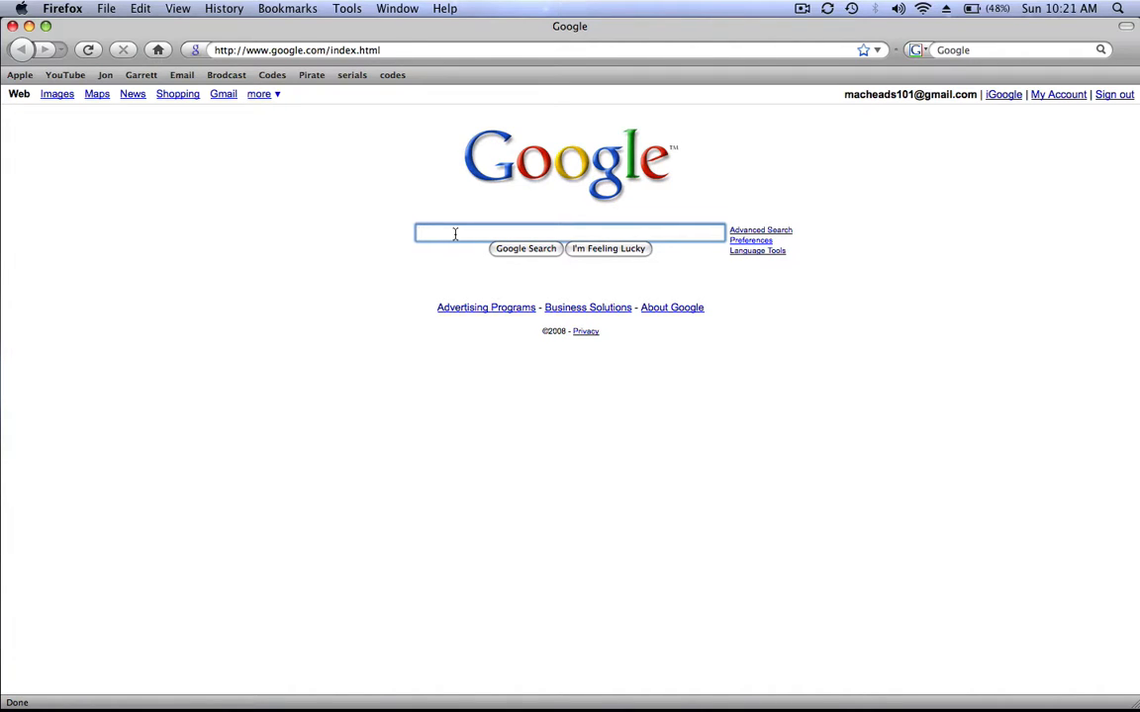
text(developer apple)
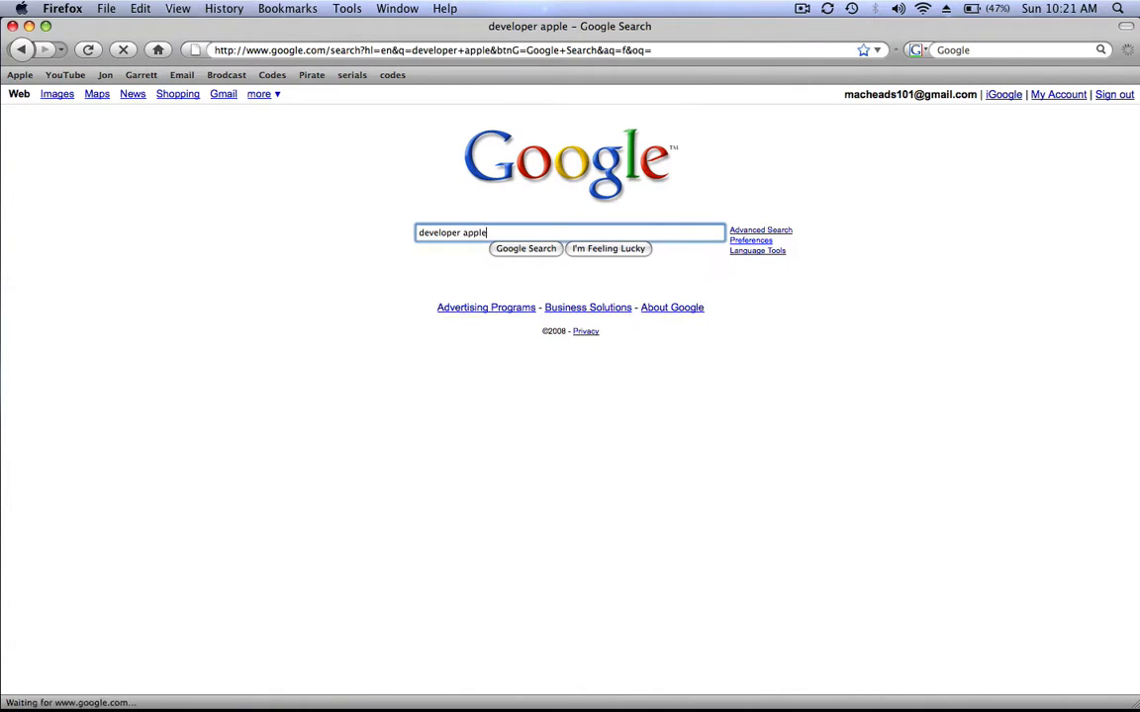
click(526, 249)
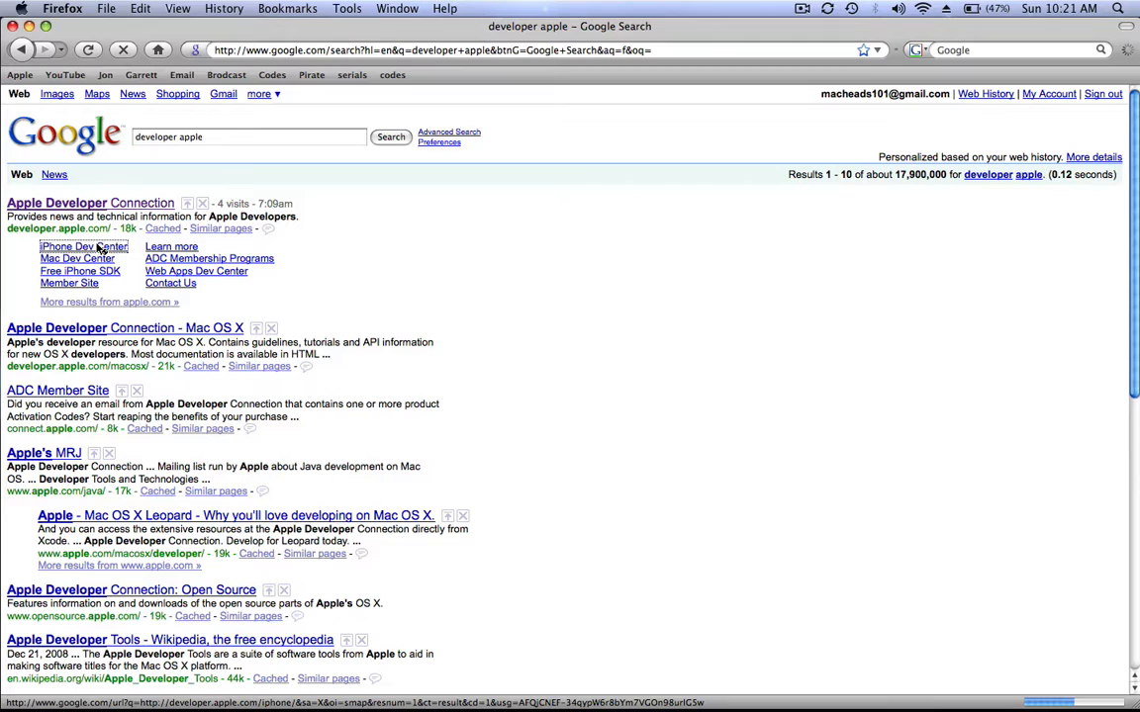
click(83, 245)
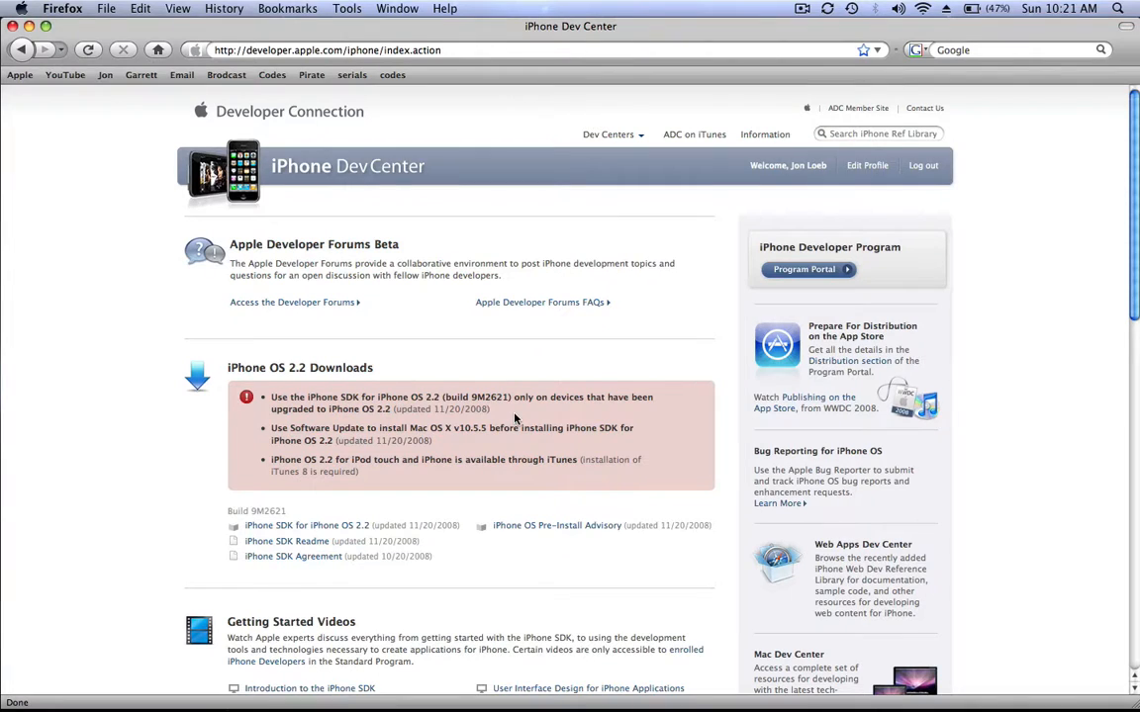
mouse_move(680, 263)
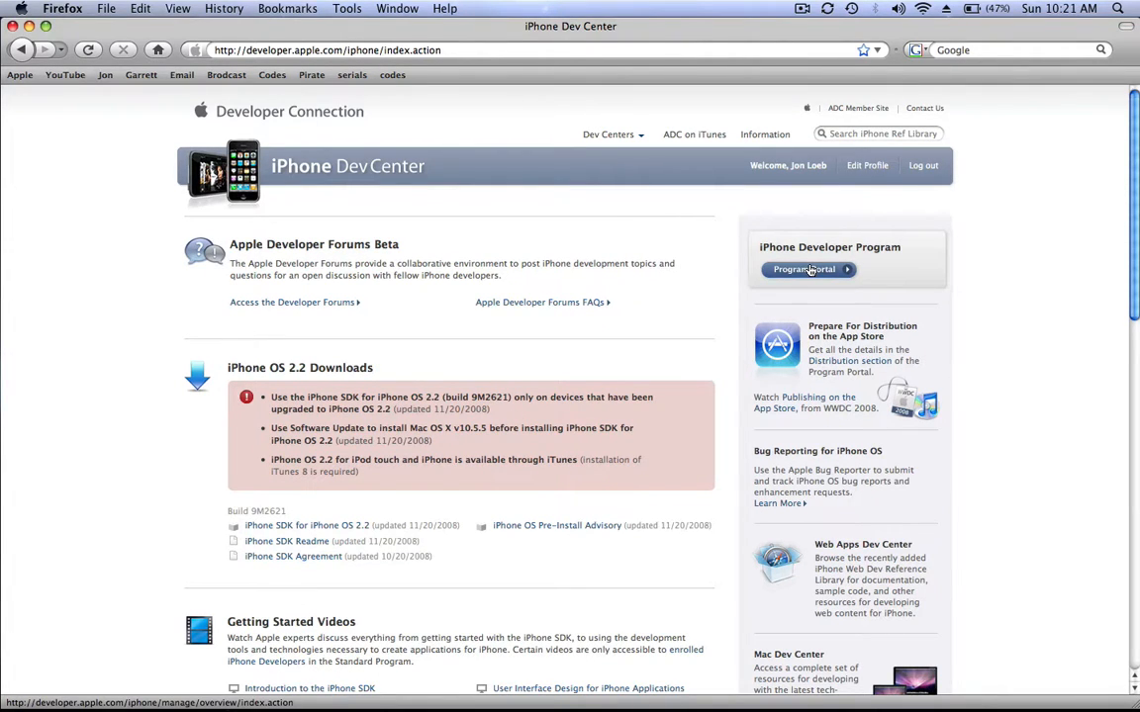
Enter the iPhone Developer Program Portal from the Dev Center
click(803, 269)
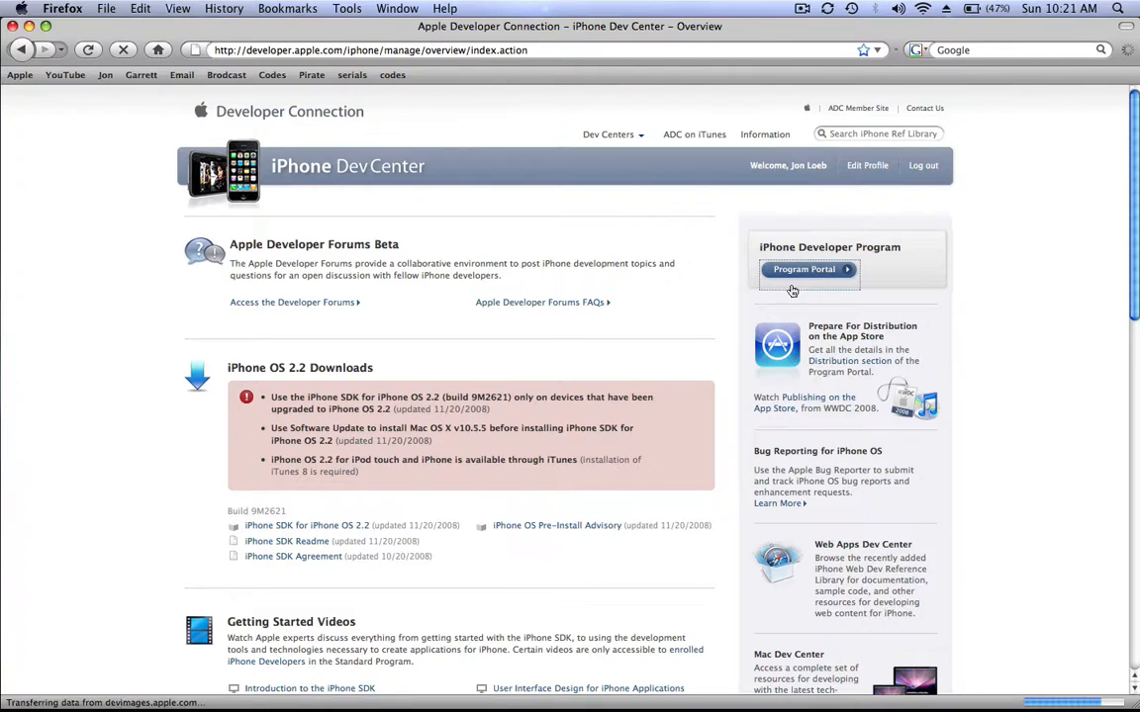
click(803, 269)
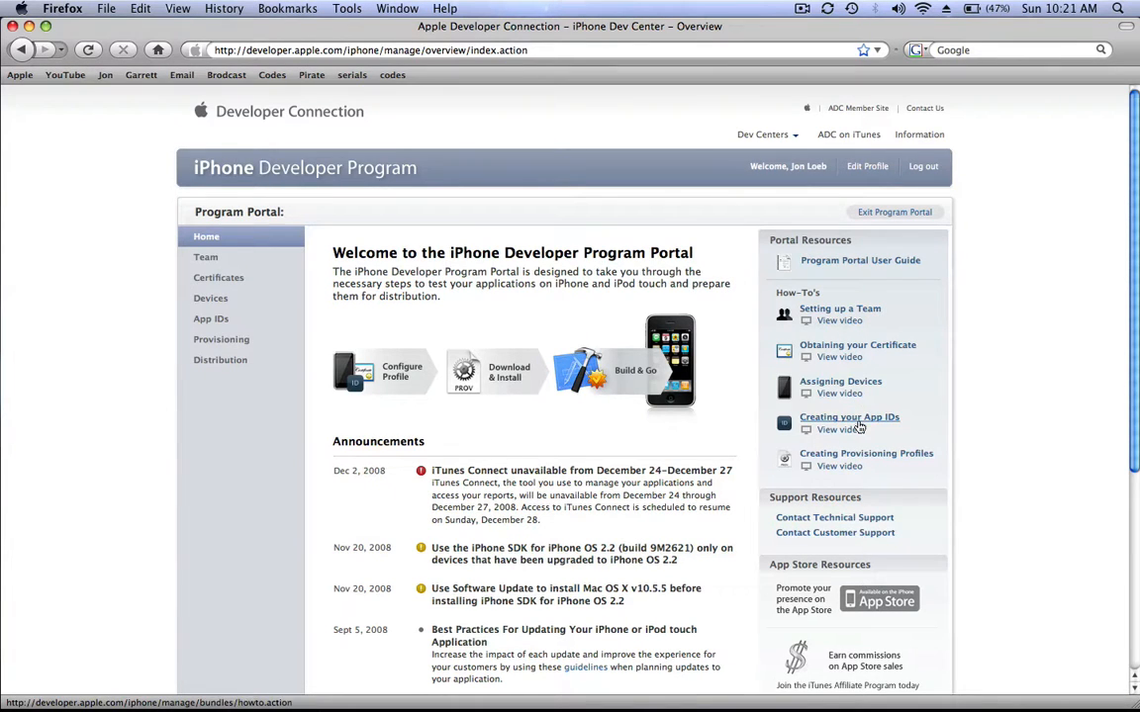
click(838, 430)
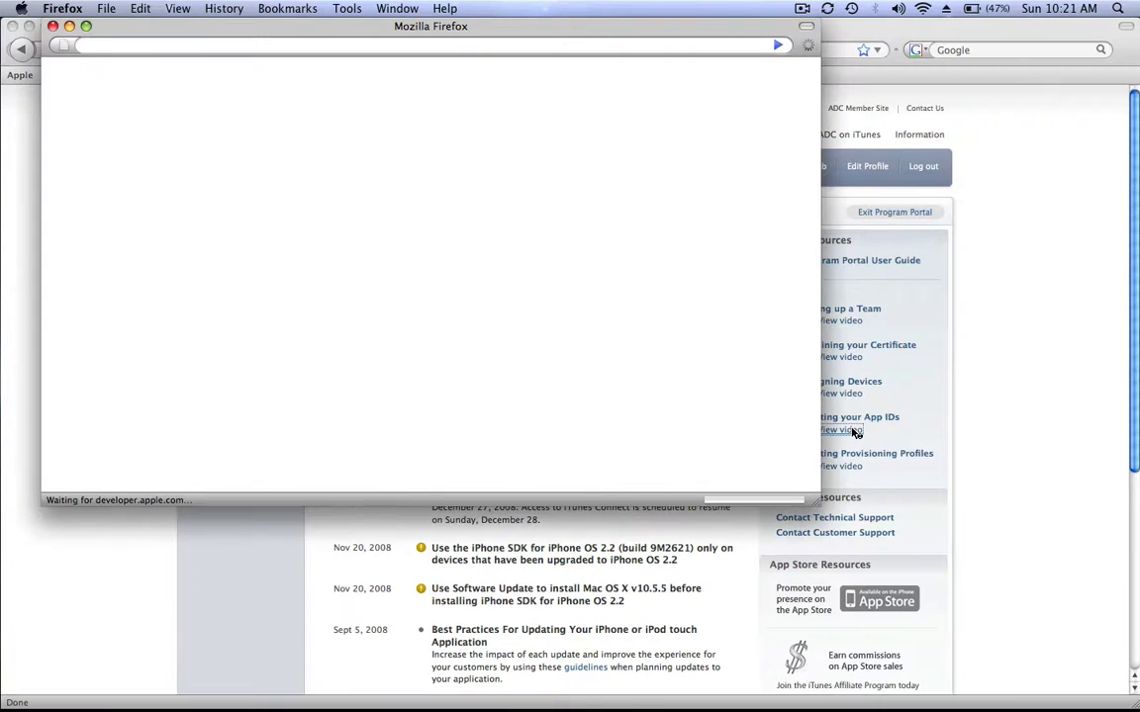
click(838, 429)
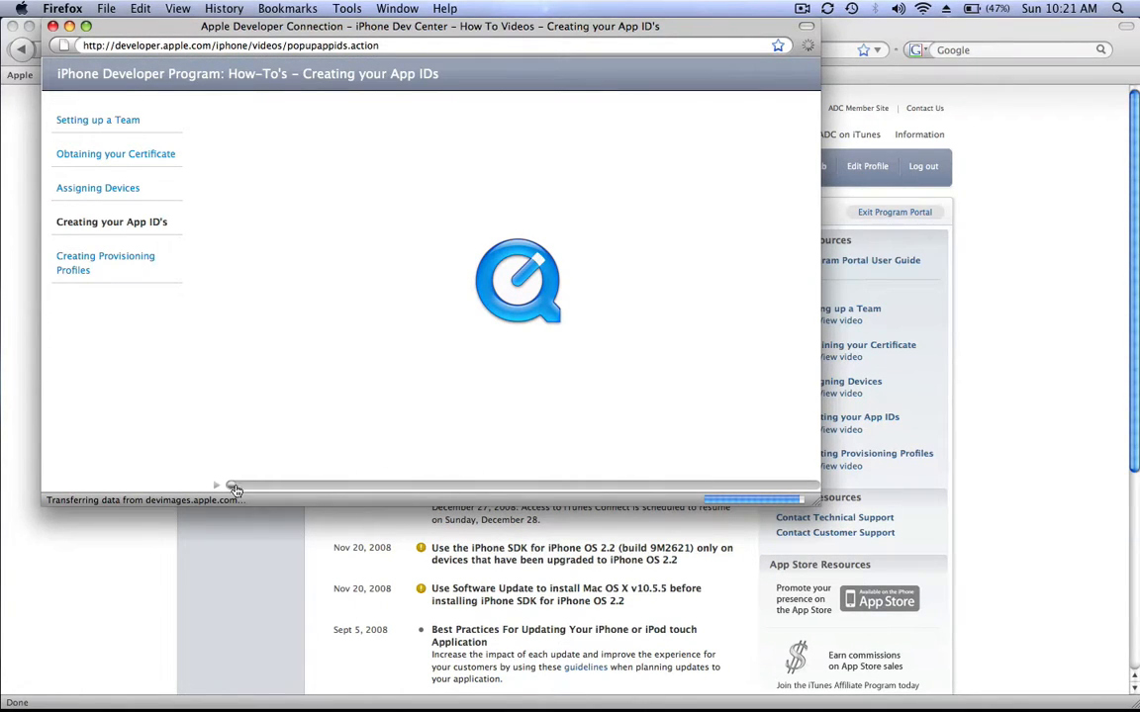
mouse_move(829, 467)
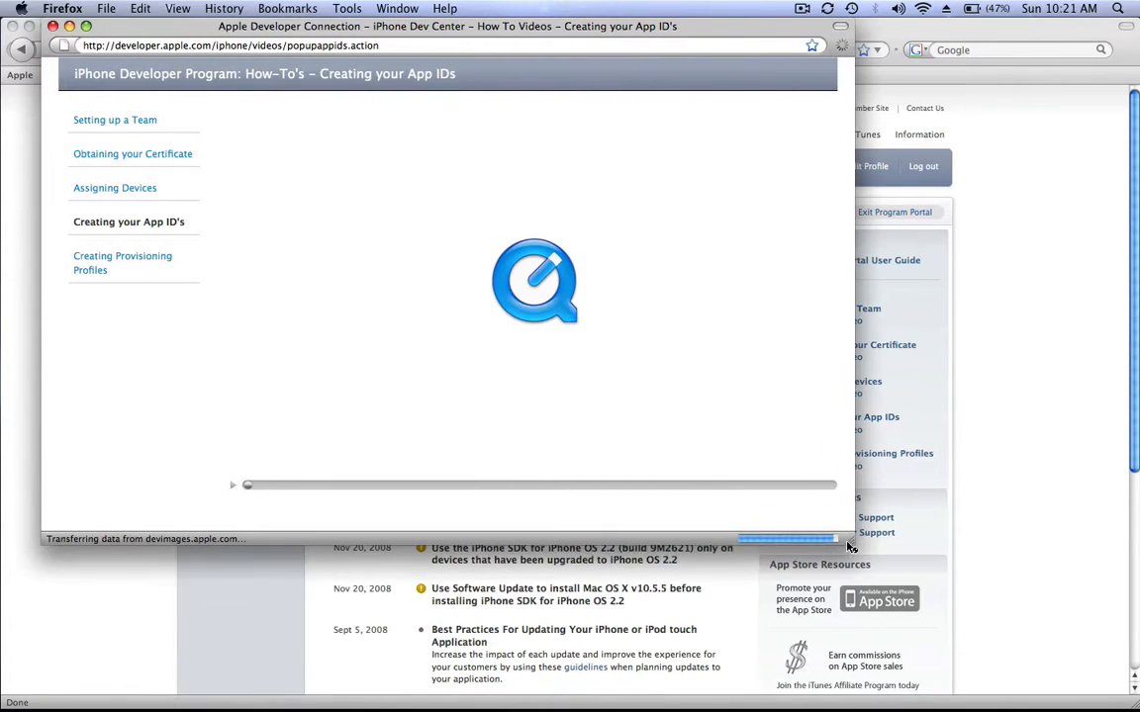
mouse_move(714, 526)
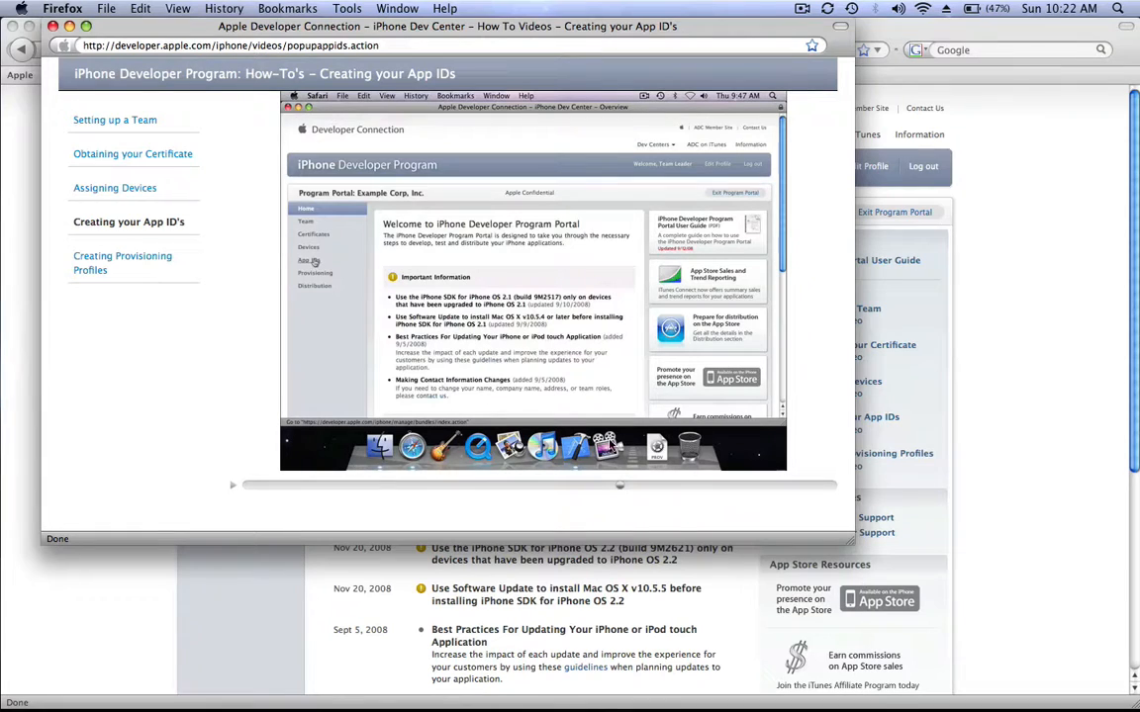
mouse_move(465, 273)
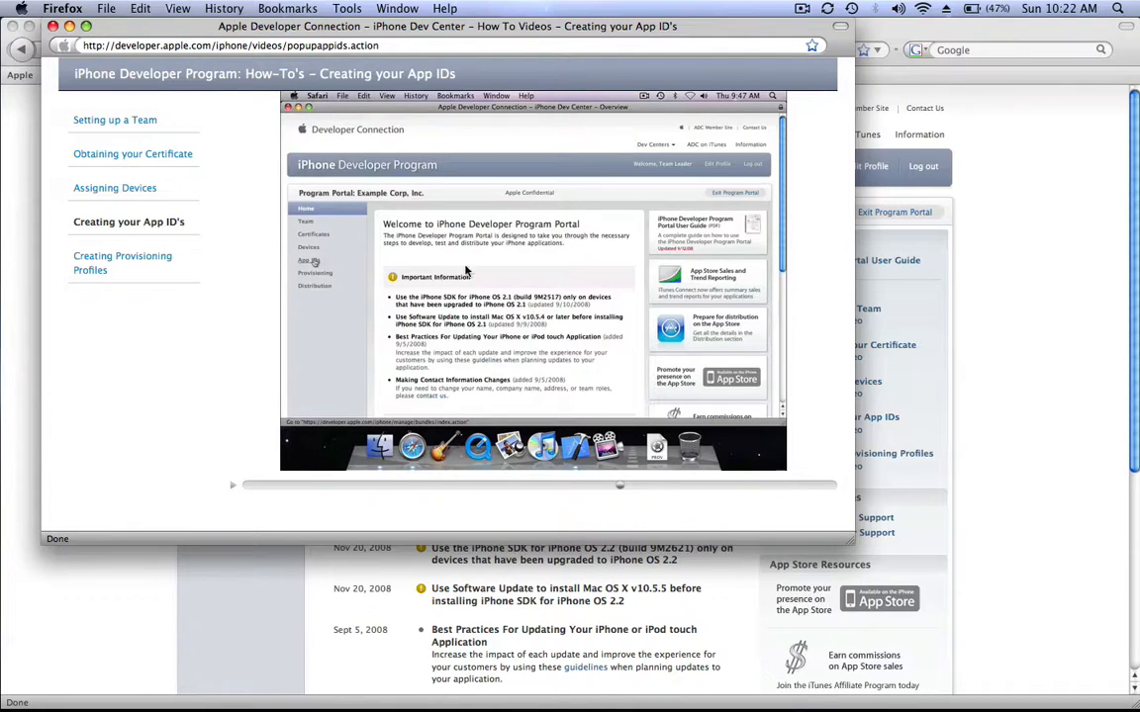
mouse_move(583, 324)
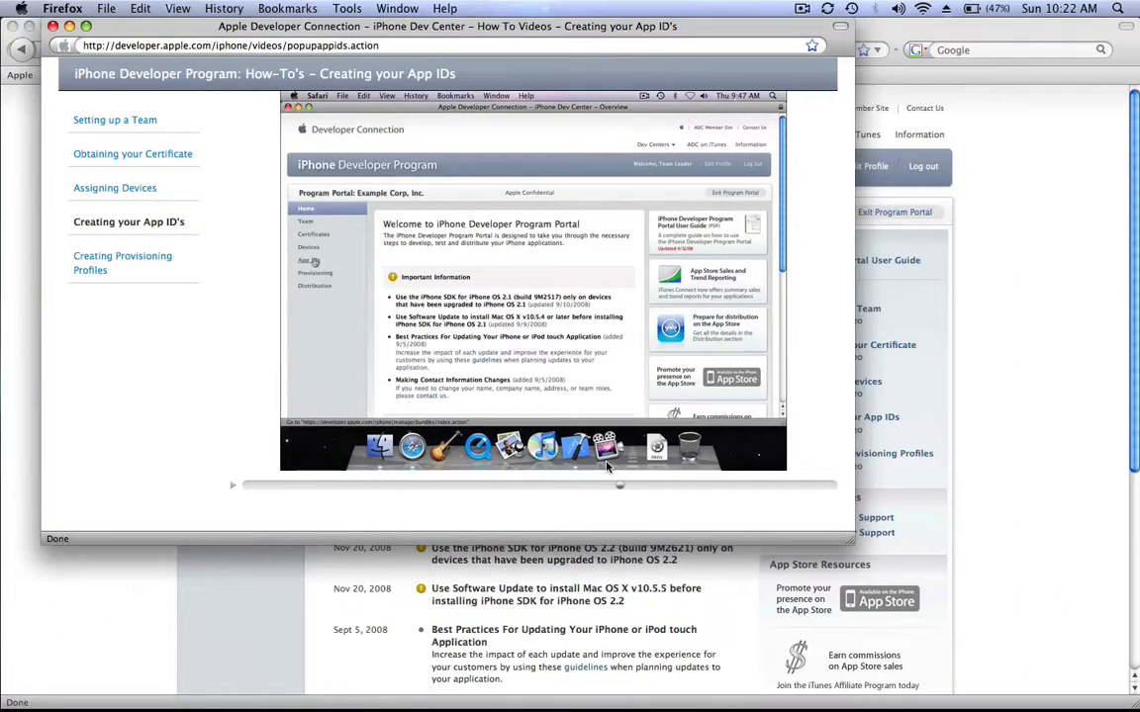
mouse_move(689, 477)
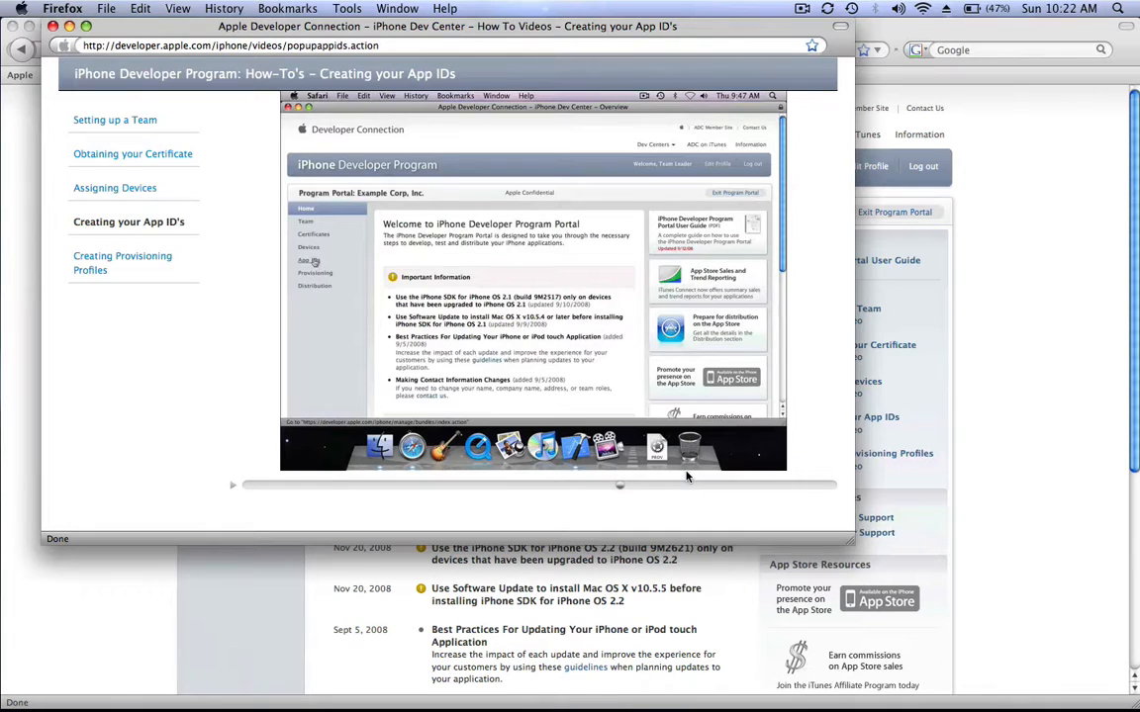
mouse_move(759, 477)
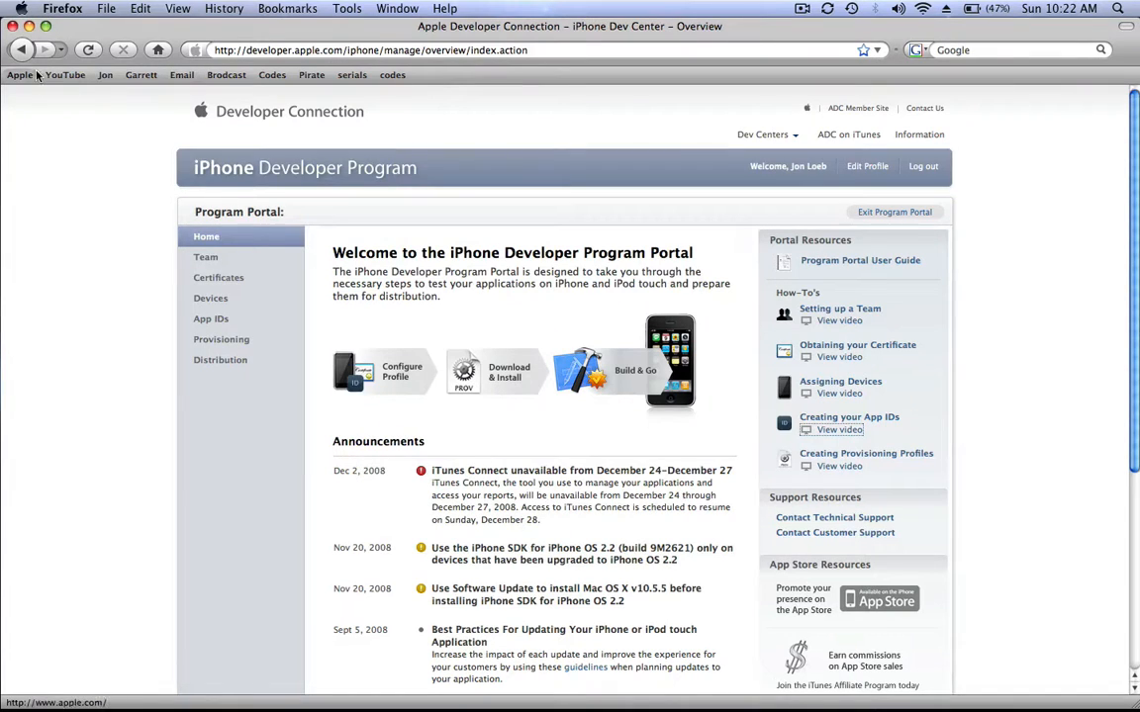
Go to Apple.com and drag the Firefox window down to reveal the desktop
click(20, 75)
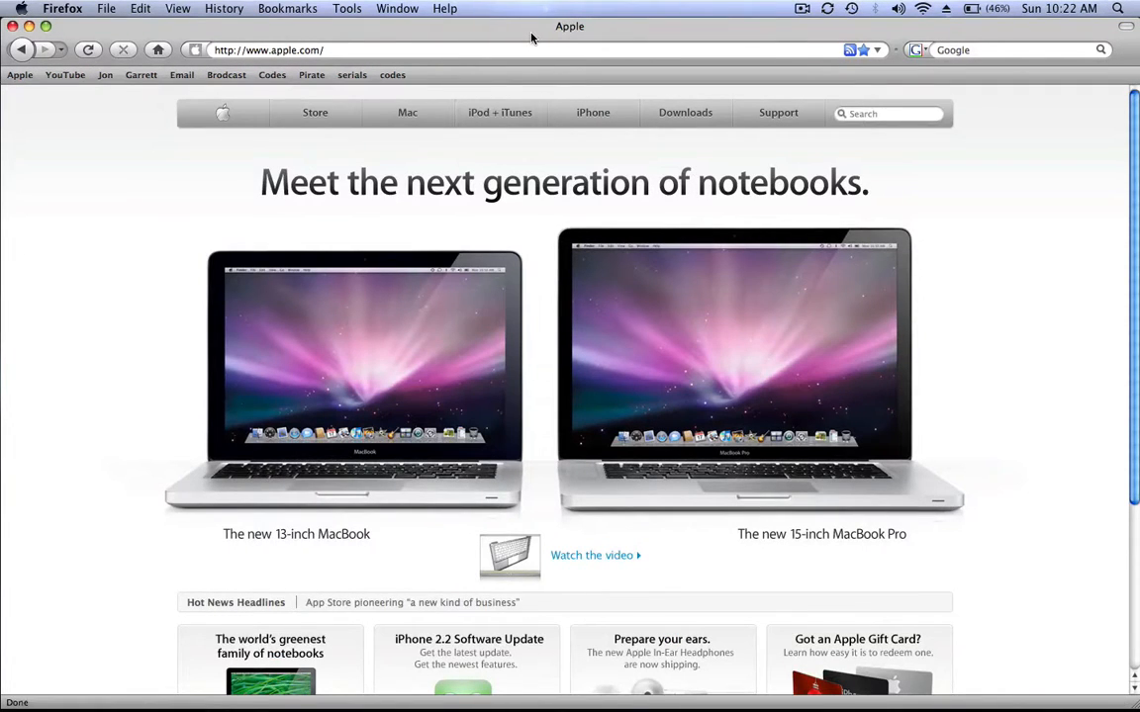
drag(569, 25, 550, 453)
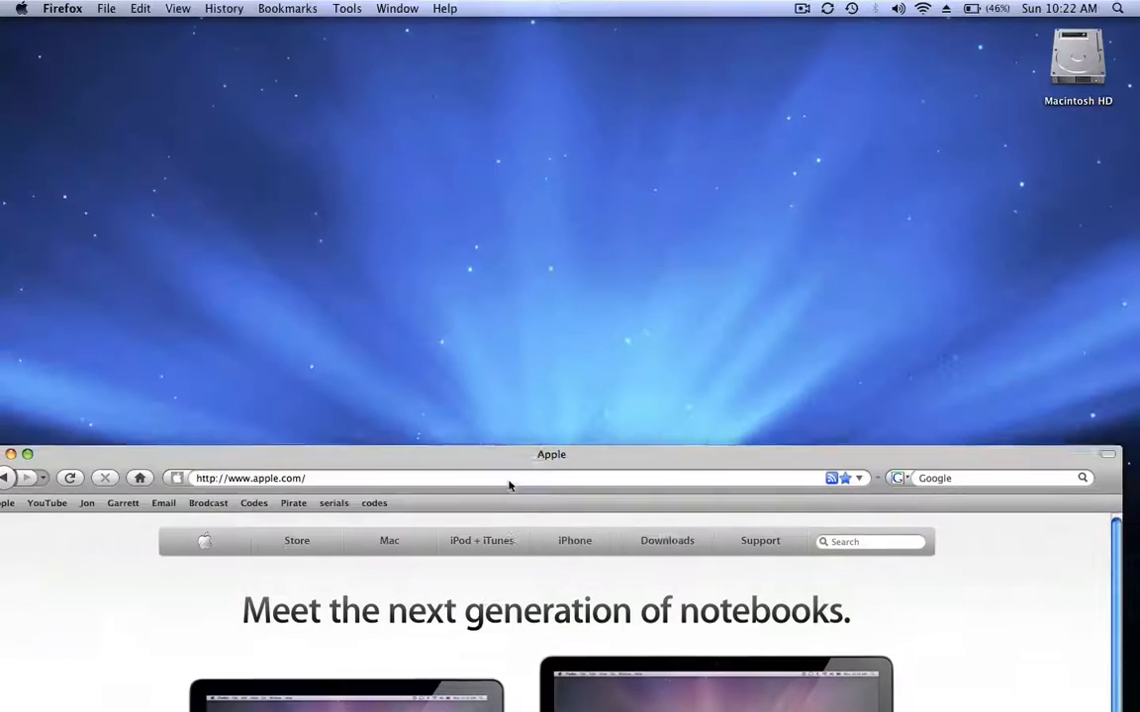
drag(550, 453, 570, 522)
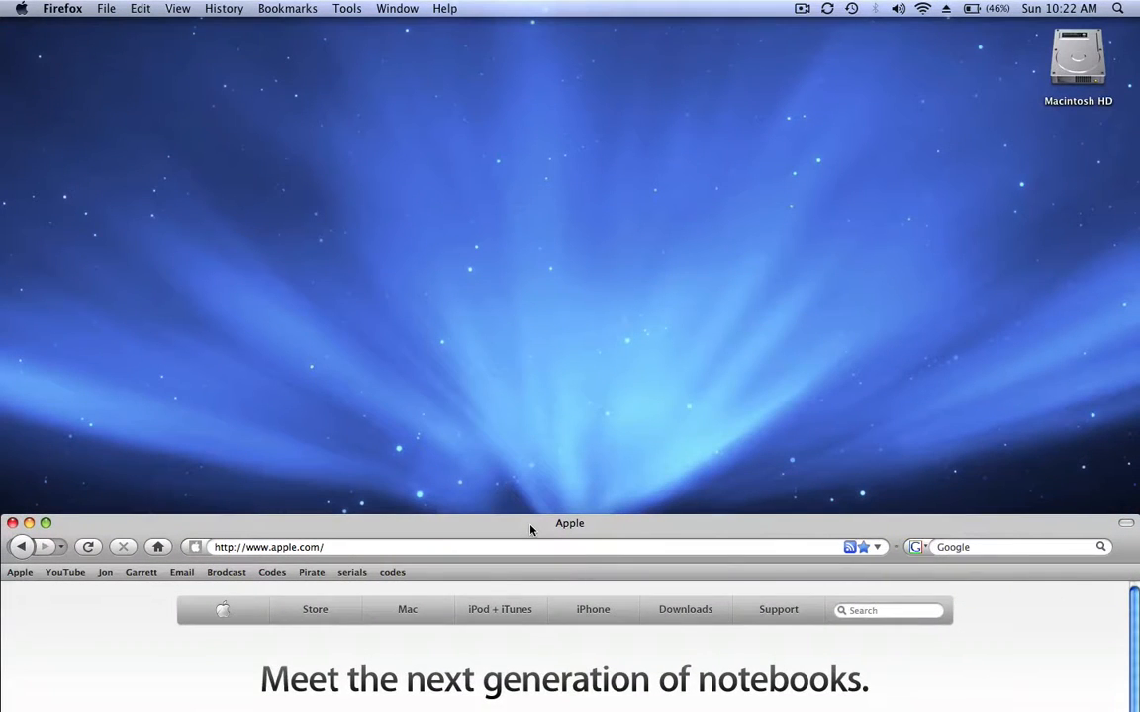